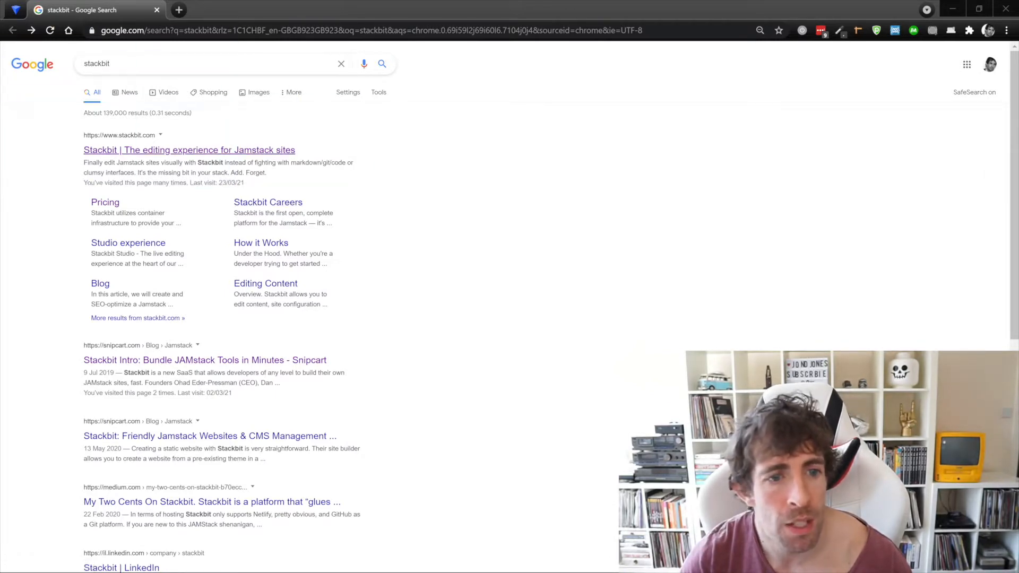
Step: Reach the Stackbit sign-in page from the Google search result for Stackbit
click(189, 150)
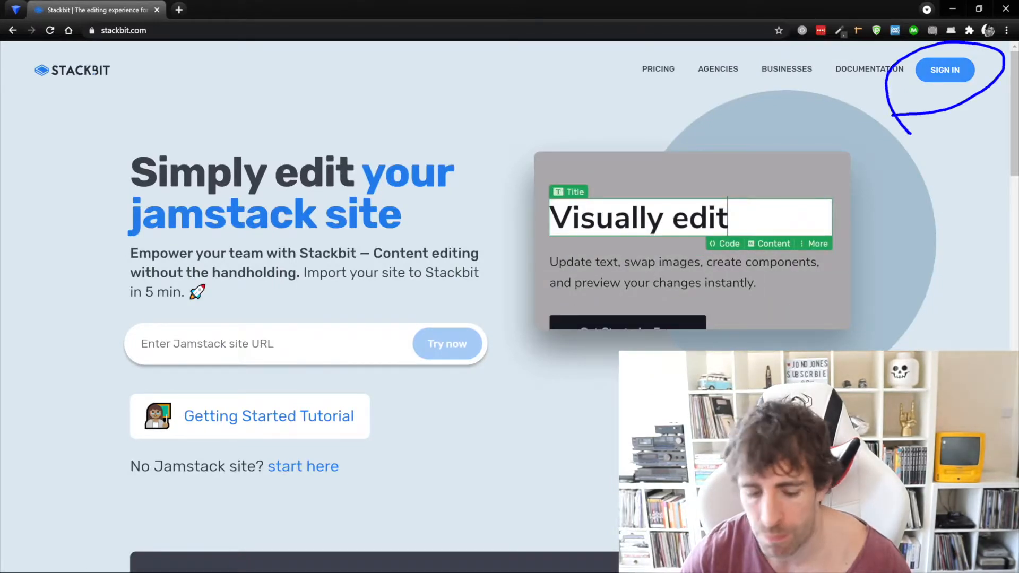
click(945, 70)
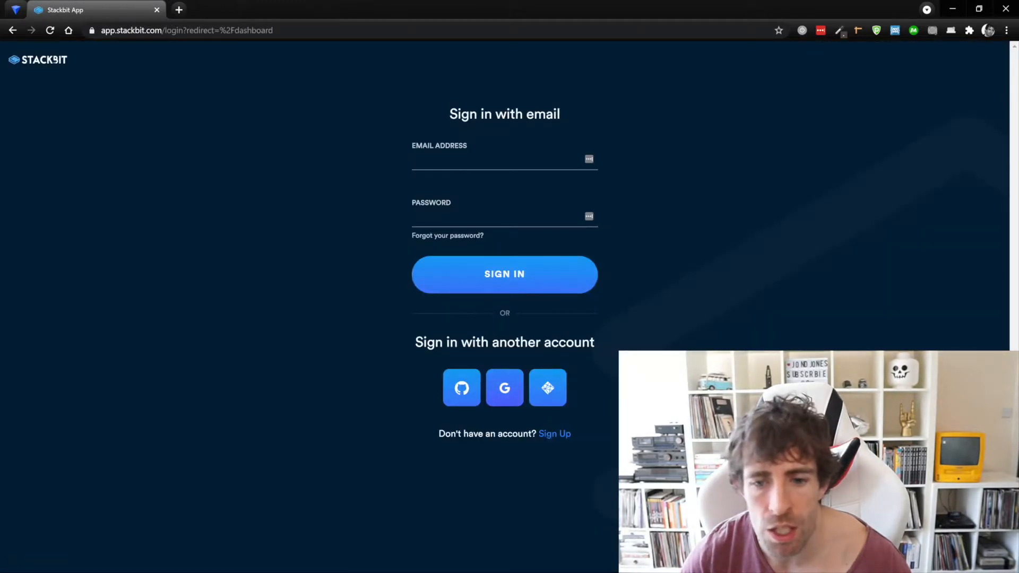
Step: Sign in to Stackbit with a Google account and start building a first project
click(505, 389)
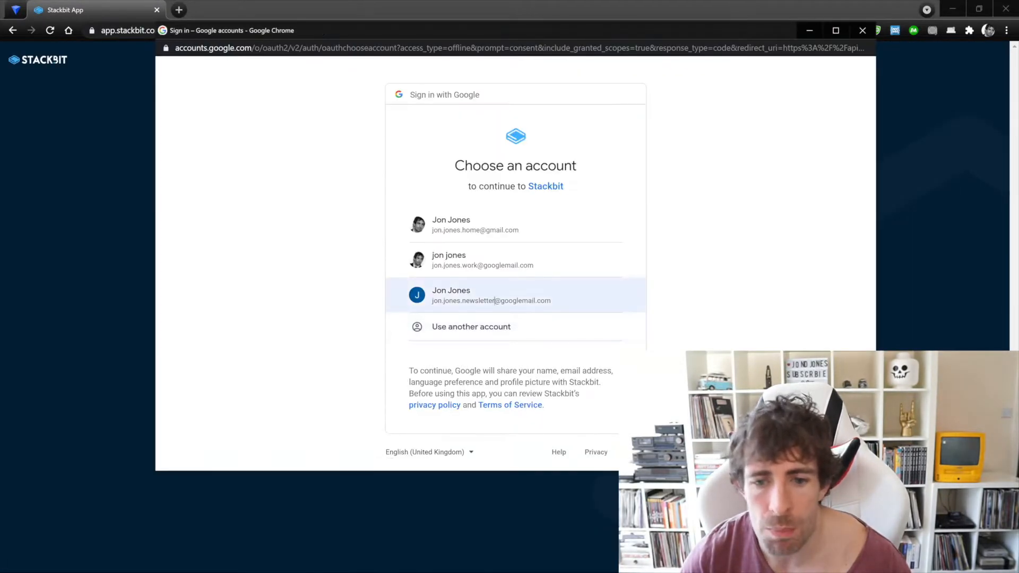
click(490, 295)
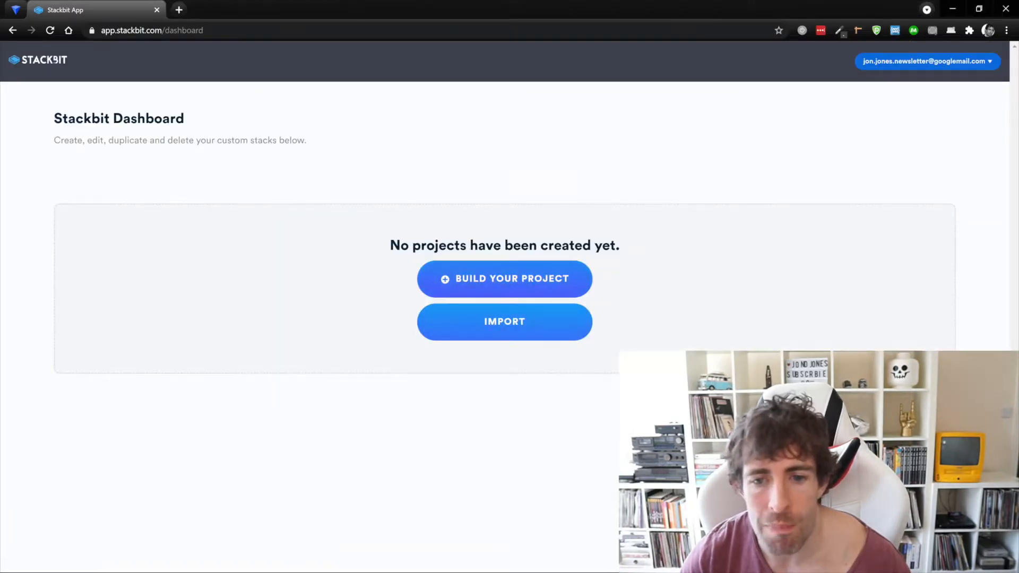
click(504, 278)
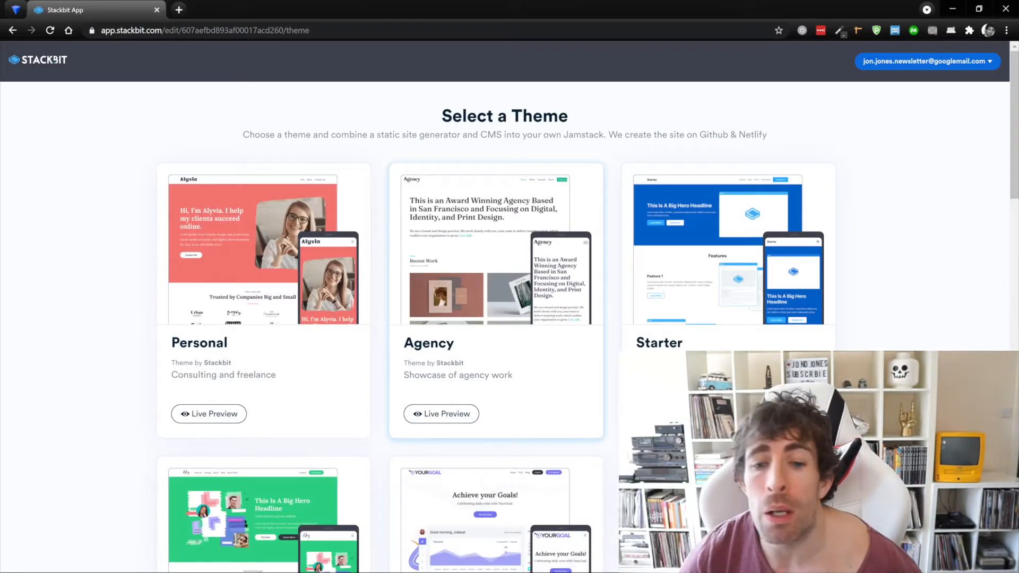
Step: Browse the theme gallery and choose Starter, giving a Next.js, Git and GitHub summary
scroll(down, 3)
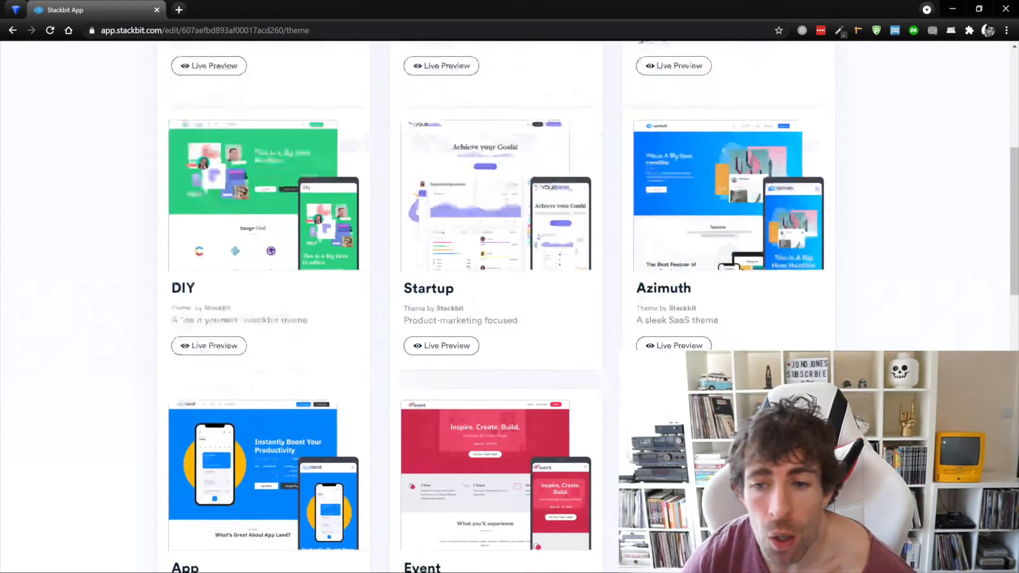
scroll(down, 3)
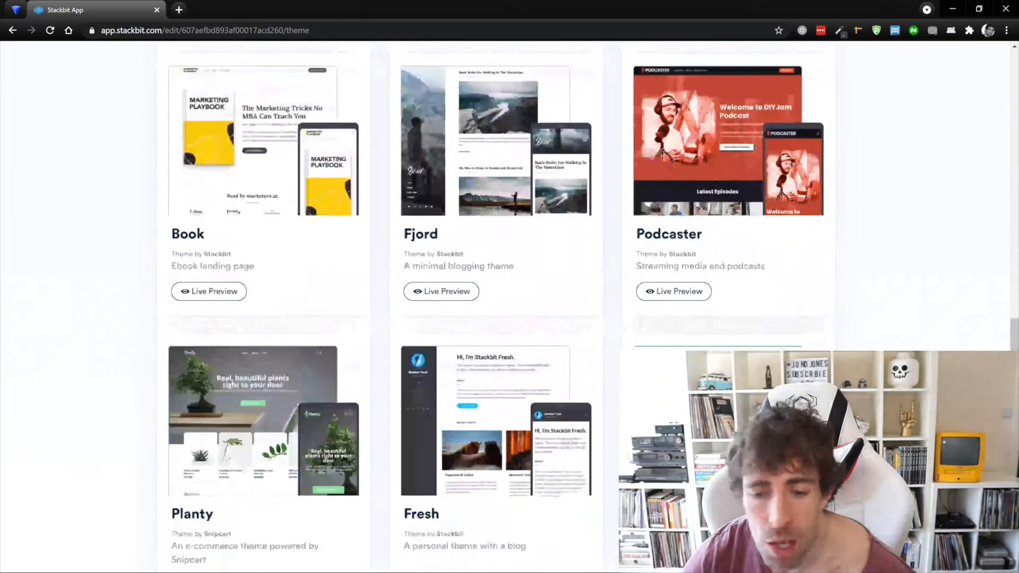
scroll(up, 3)
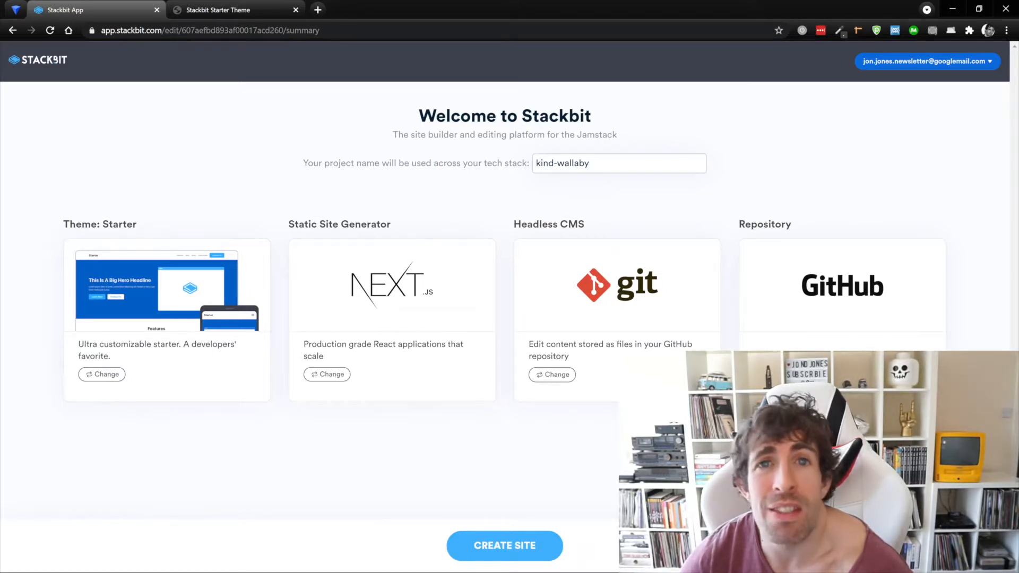
Step: Try Gatsby, keep Next.js as generator, and make Contentful the headless CMS for kind-wallaby
click(327, 375)
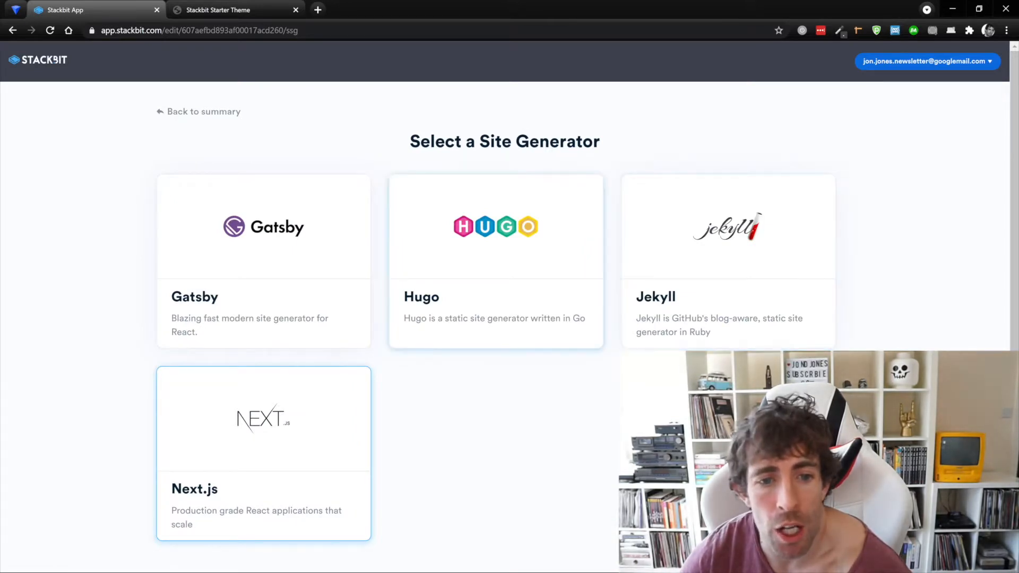
click(203, 112)
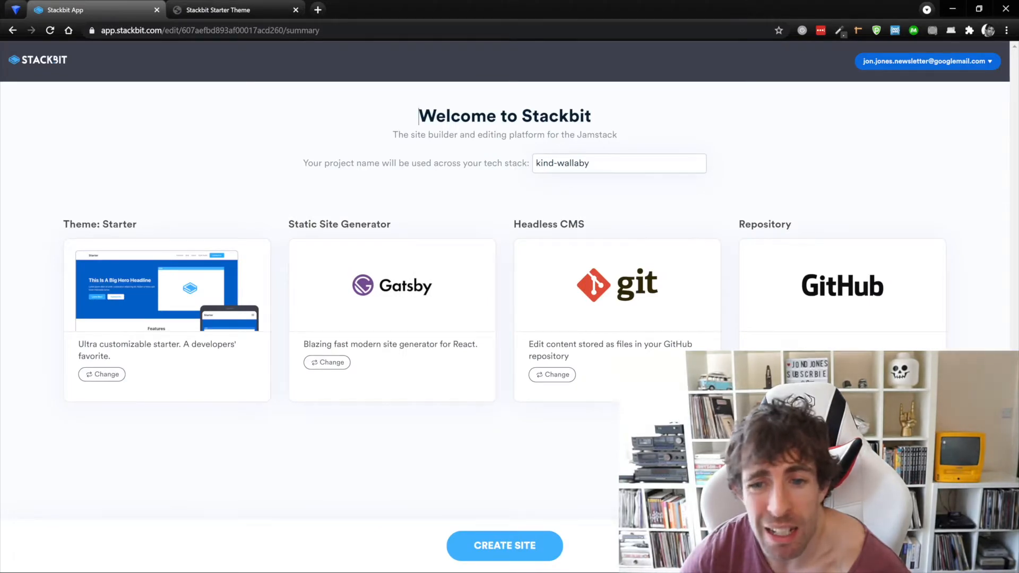
click(551, 375)
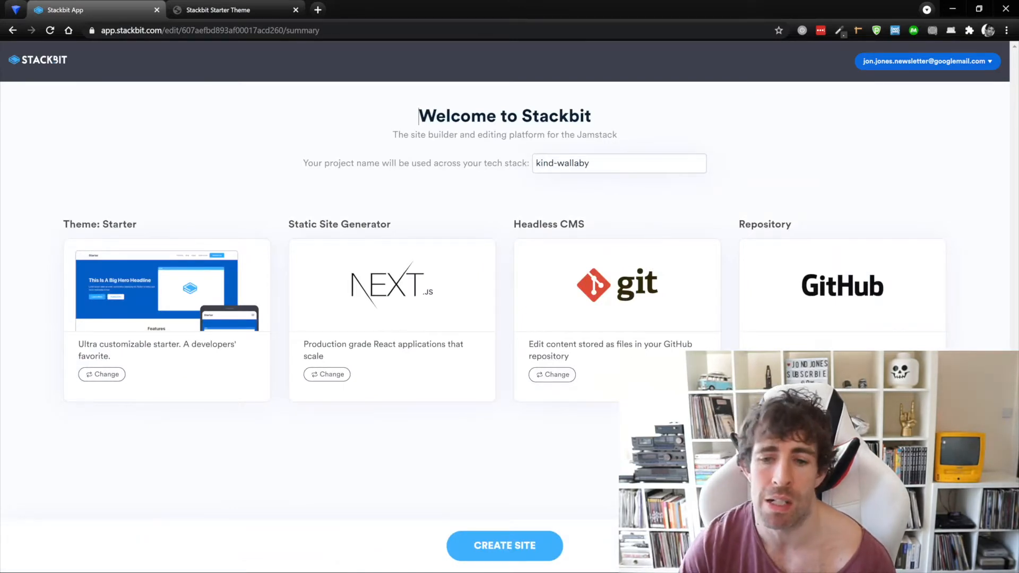
click(552, 375)
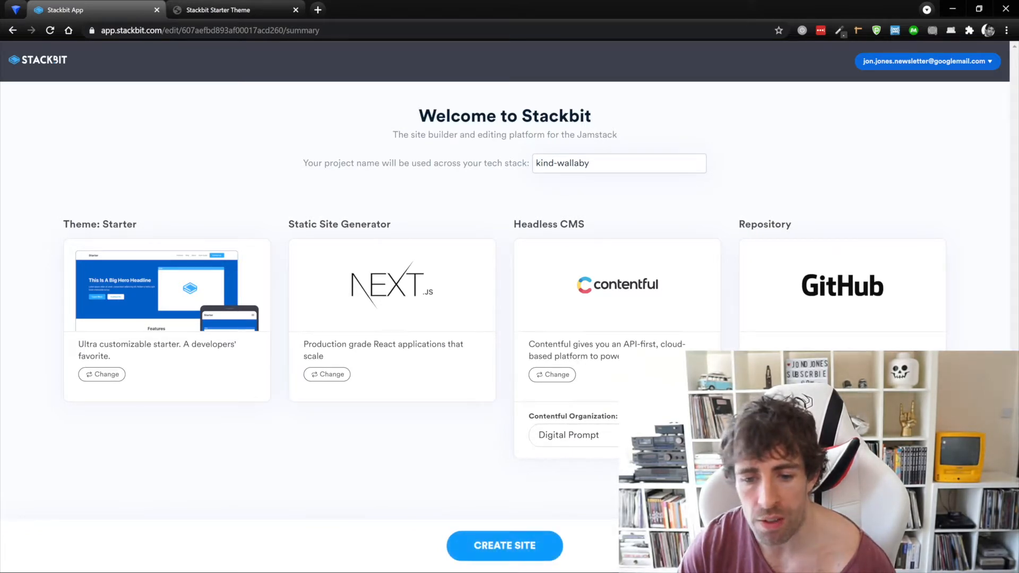
Step: Create the kind-wallaby site and switch to the Starter theme's live demo
click(504, 545)
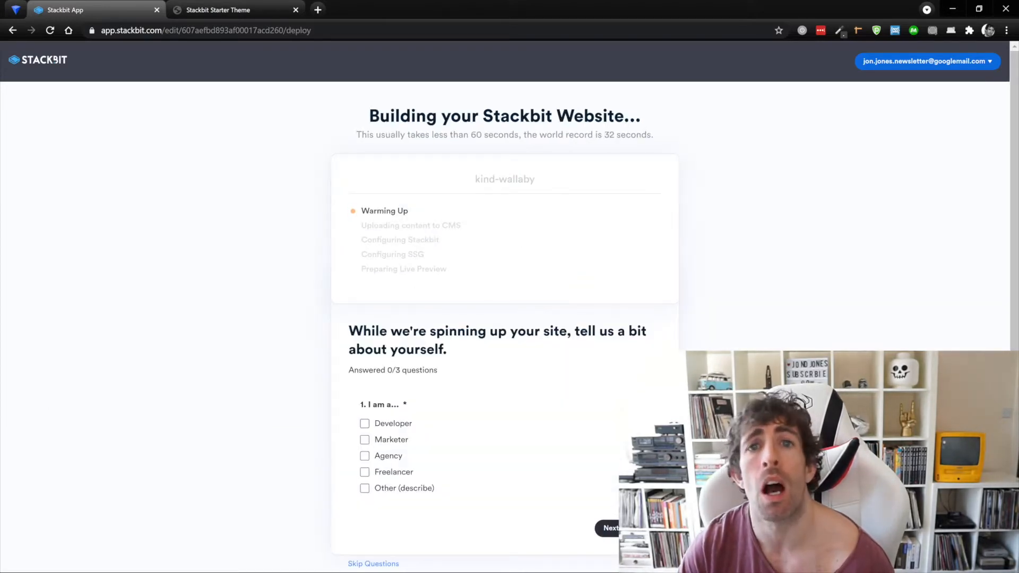
click(221, 10)
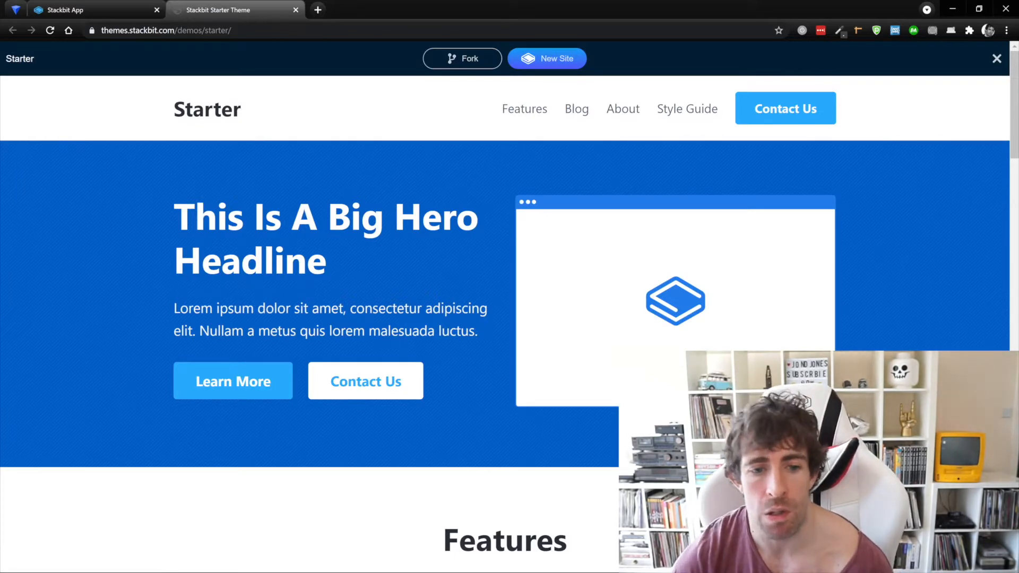
Step: Look through the Starter demo's home and About pages, then return to Stackbit's theme gallery
scroll(down, 3)
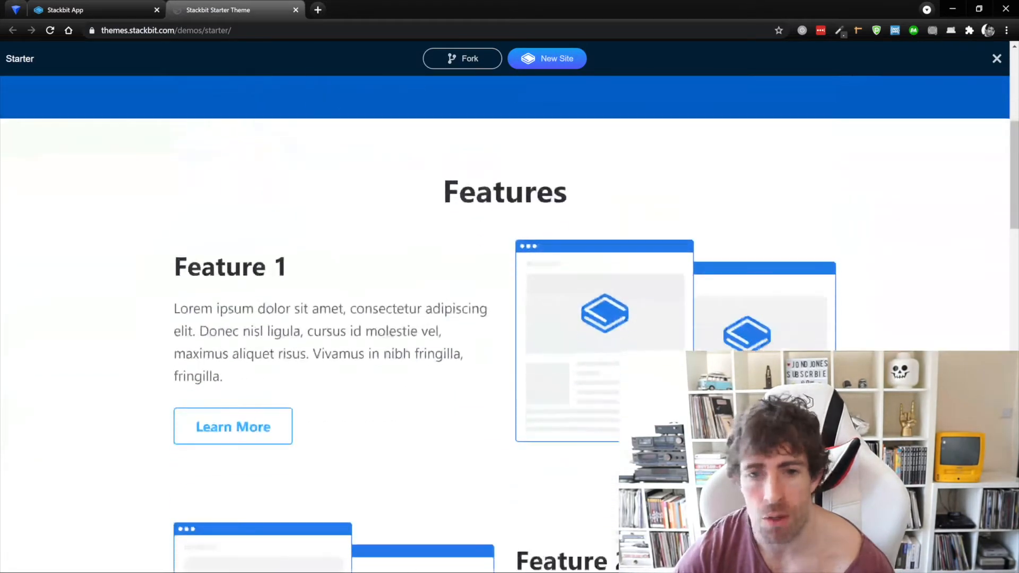
scroll(down, 3)
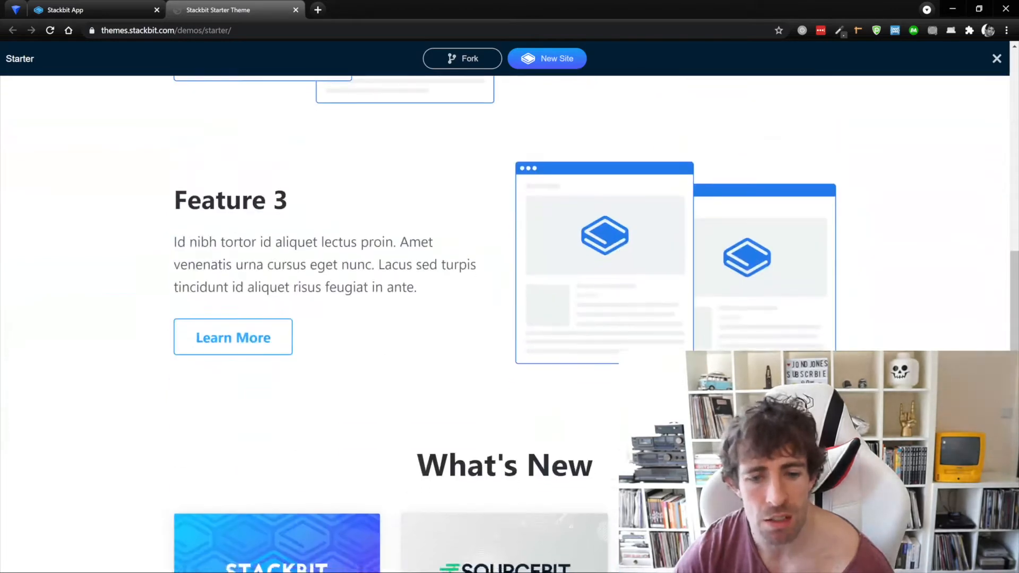
scroll(down, 3)
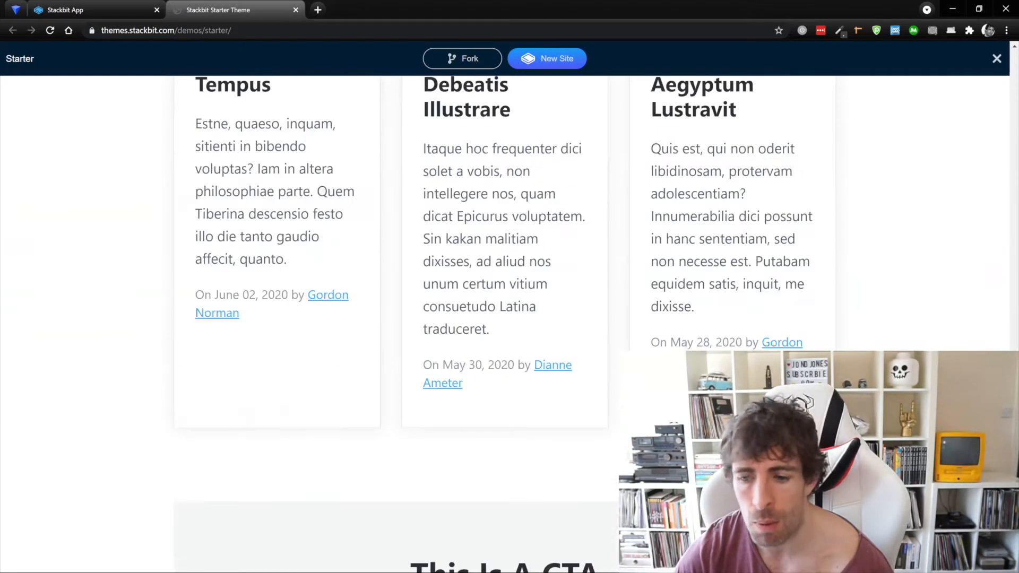
scroll(up, 3)
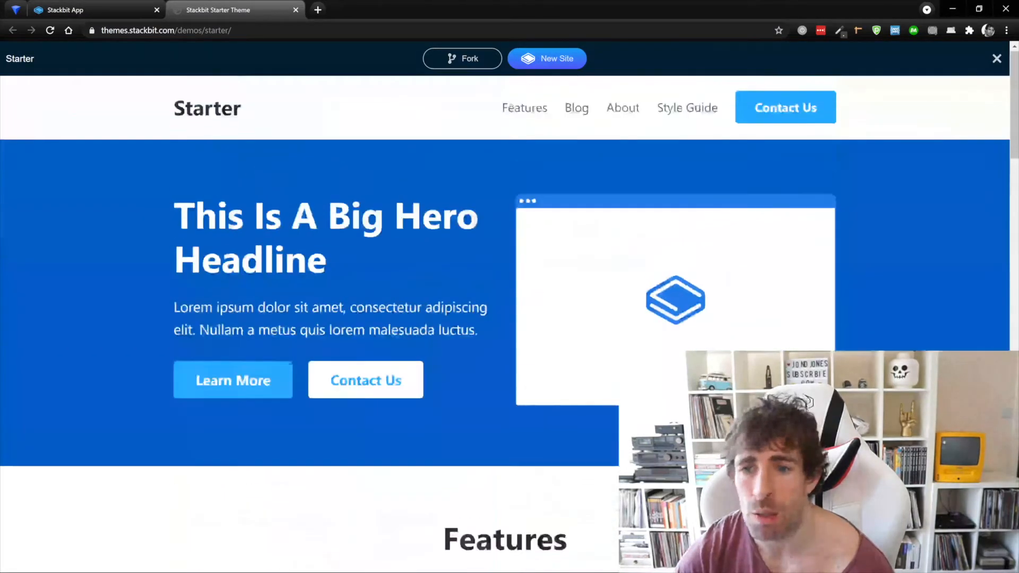
click(622, 108)
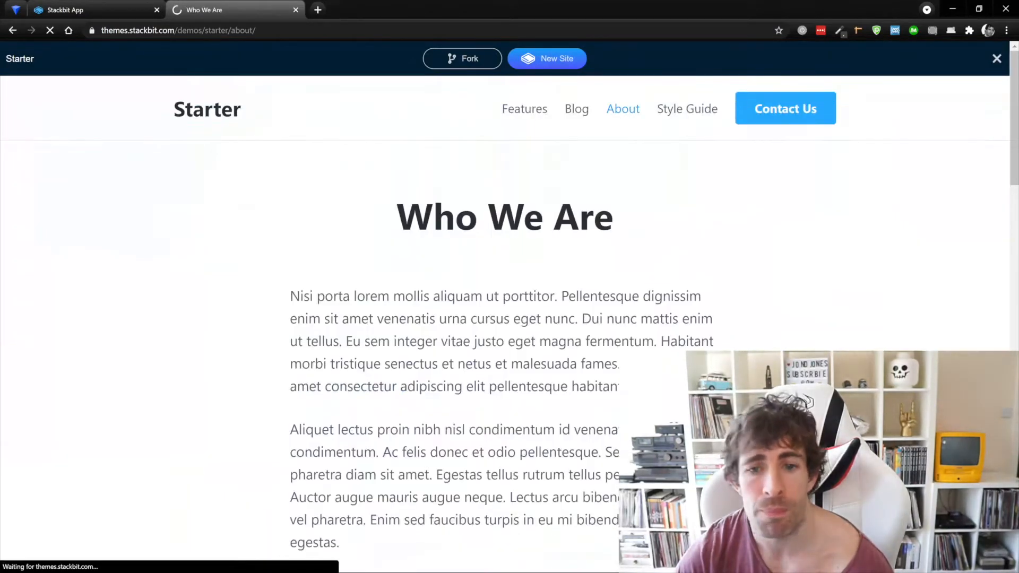
scroll(down, 3)
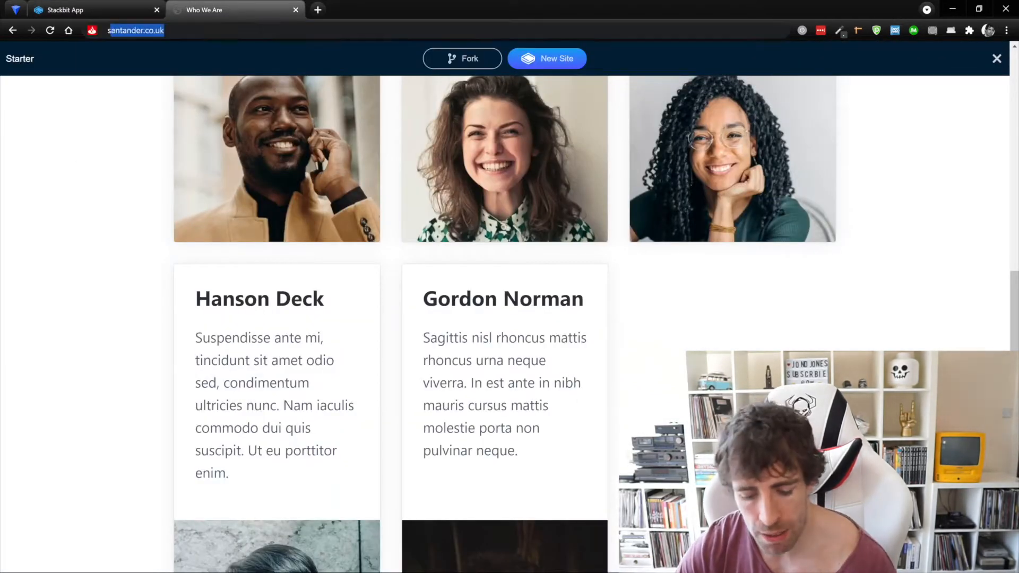
text(s)
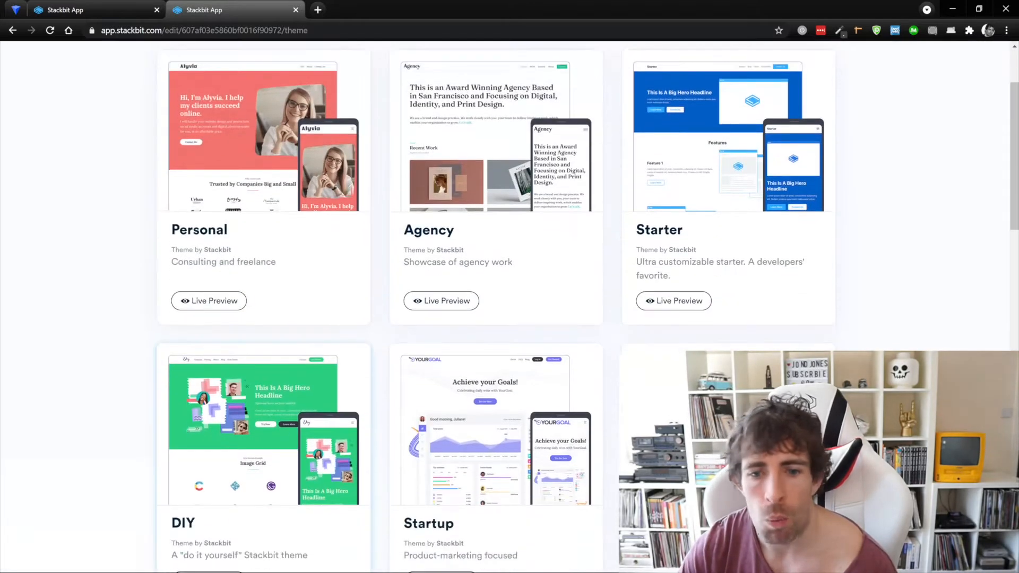
Step: Preview the Personal theme's demo and use it for a new site, graceful-giraffe
click(208, 301)
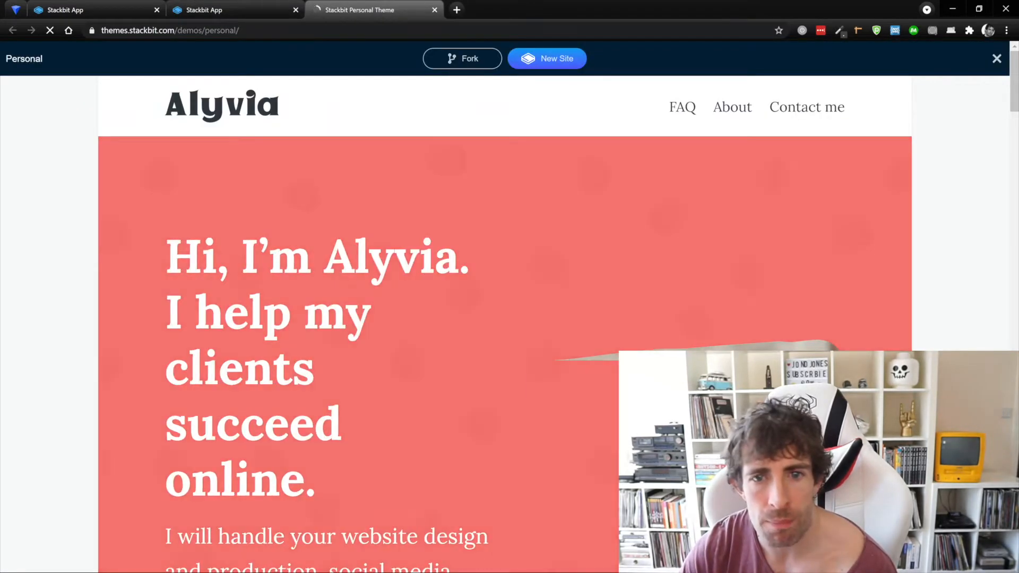
scroll(down, 3)
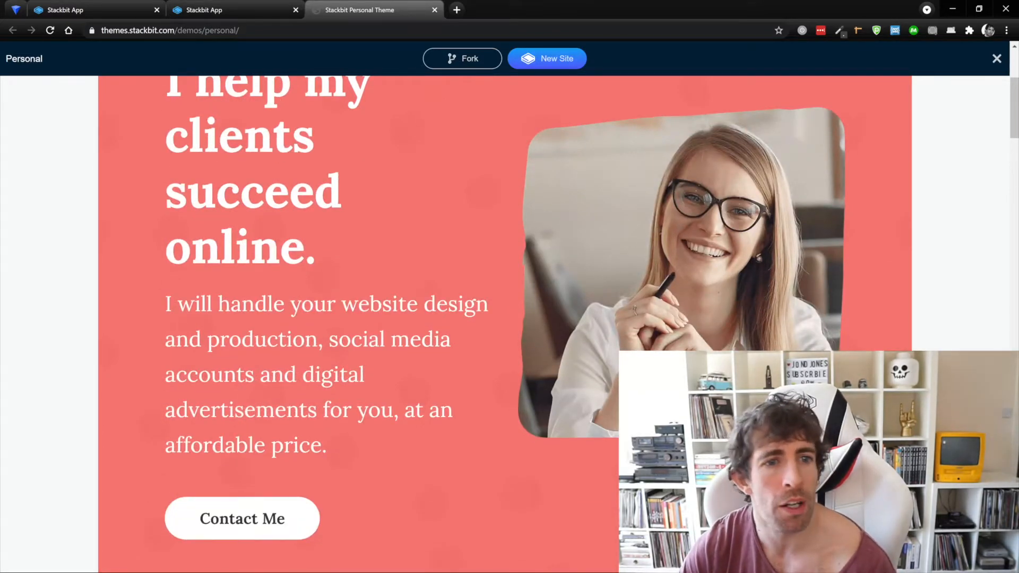
click(234, 9)
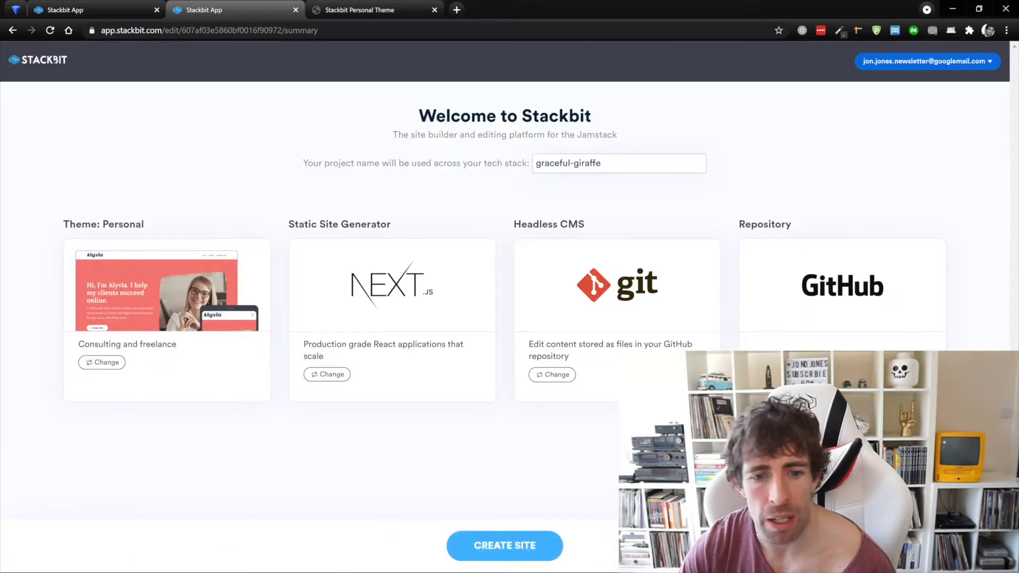
Step: Make Gatsby the generator for graceful-giraffe and choose Forestry as its CMS
click(327, 375)
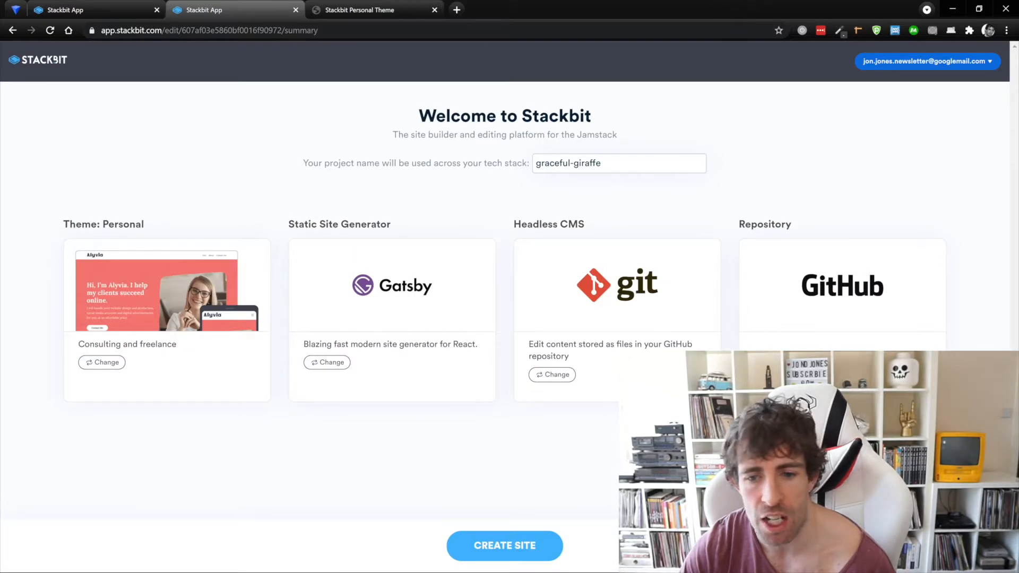
click(552, 375)
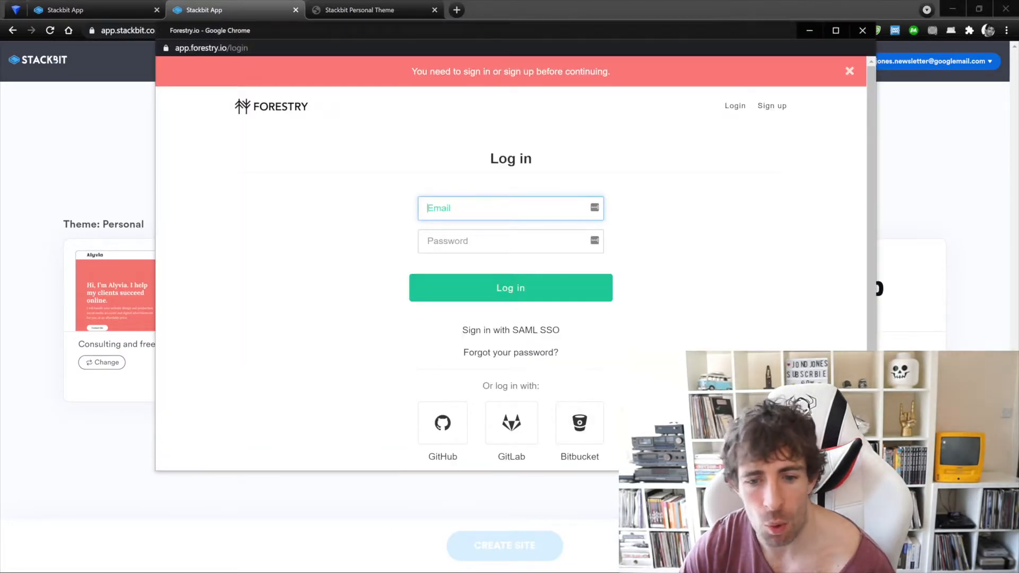
mouse_move(442, 423)
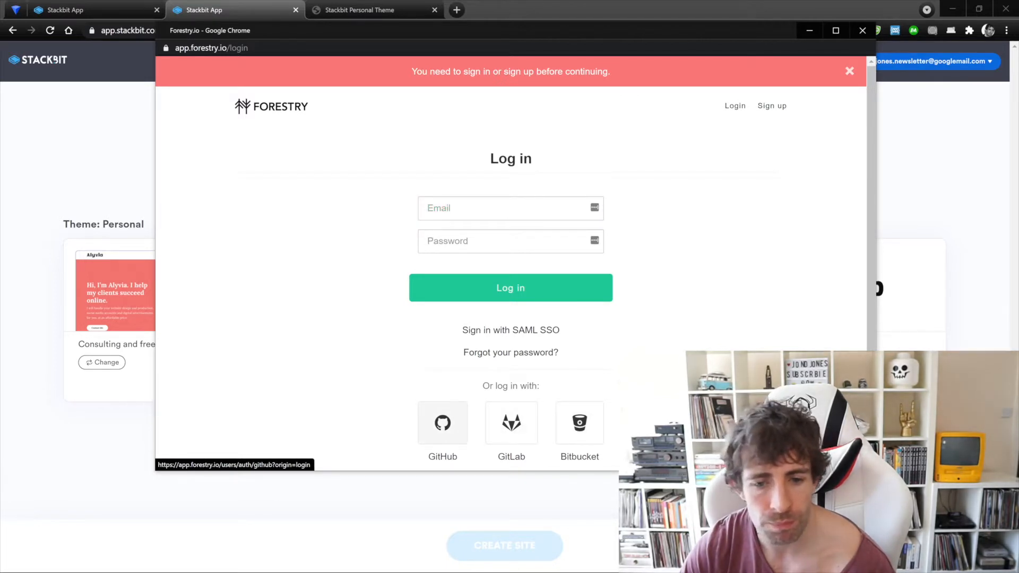
Step: Sign up for Forestry through GitHub and authorize Forestry's access to the account
click(441, 423)
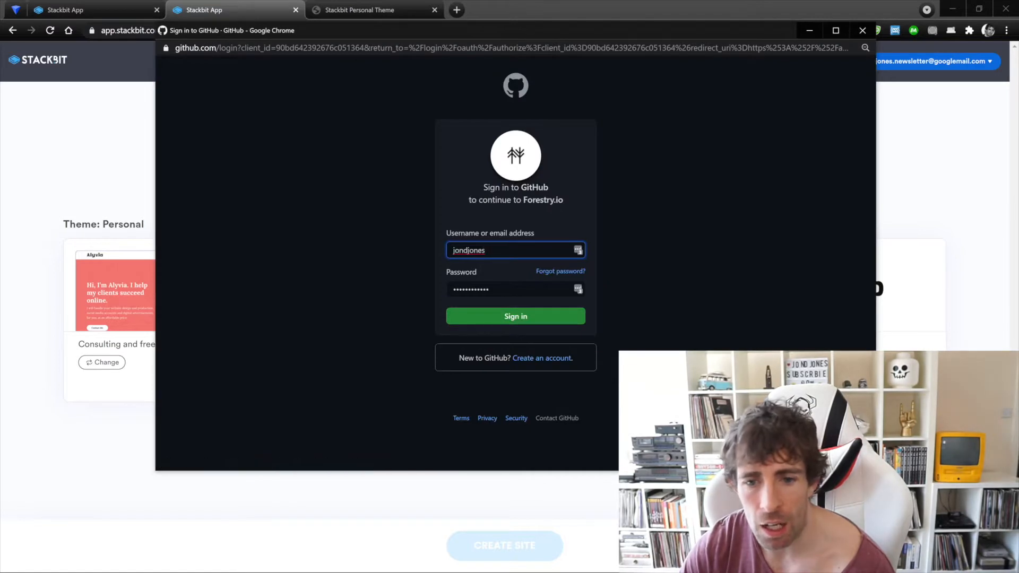
click(516, 317)
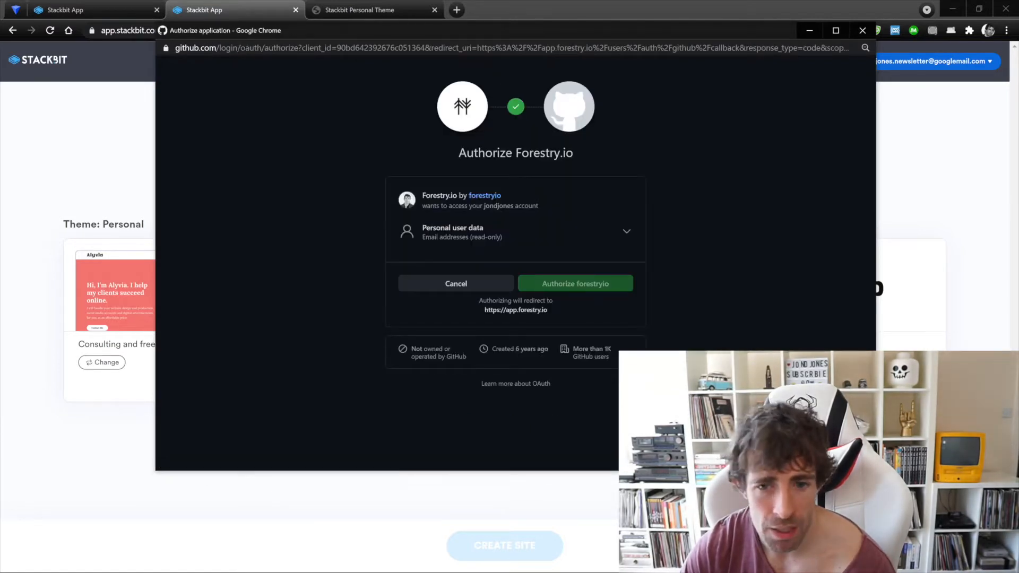
click(575, 284)
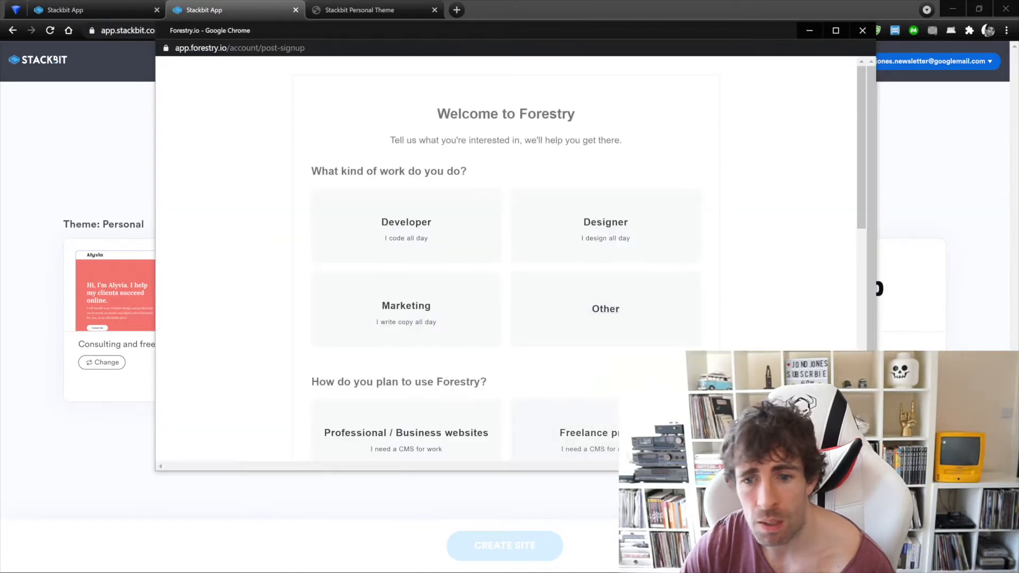
scroll(down, 3)
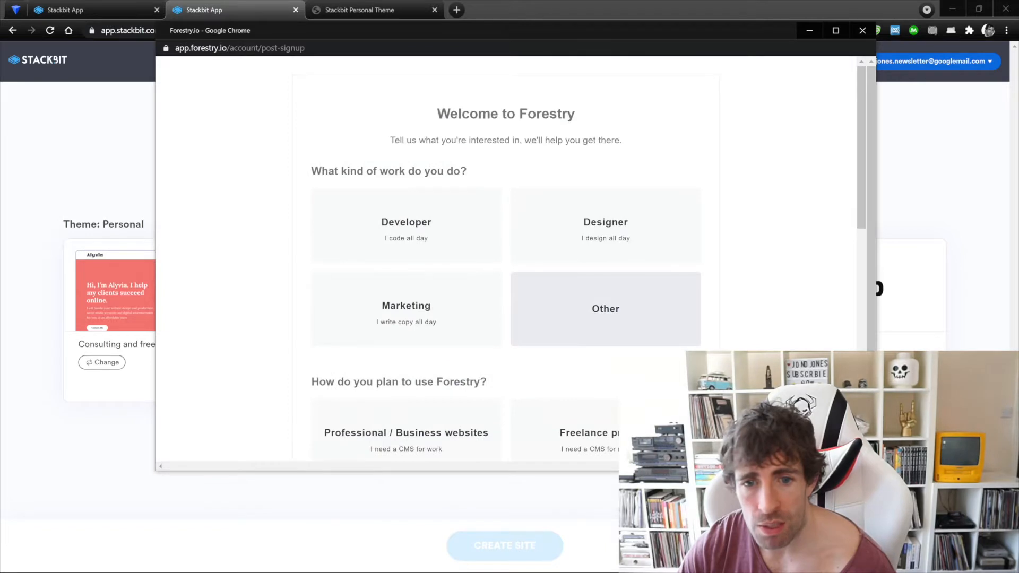
scroll(down, 3)
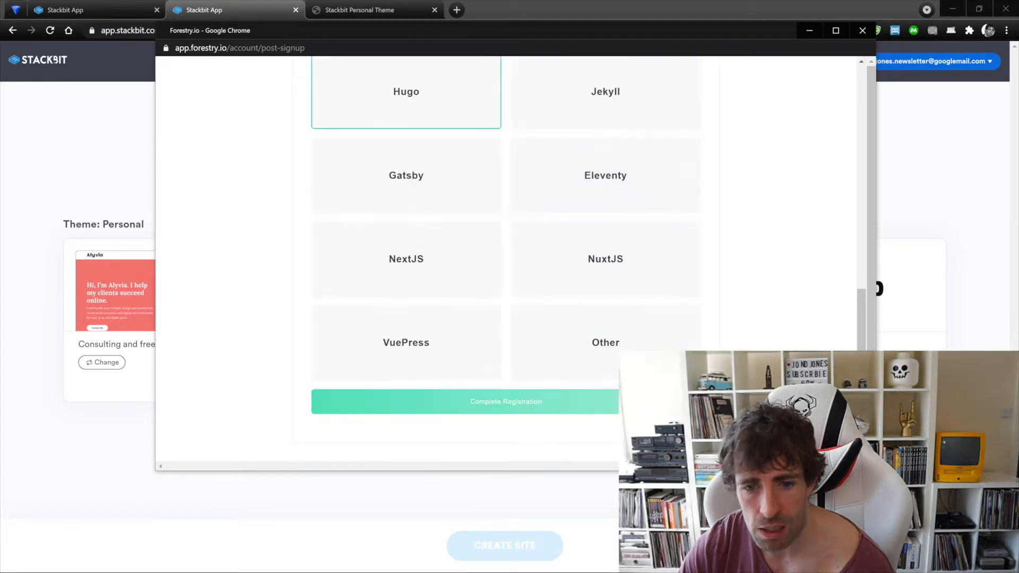
Step: Complete the Forestry registration and authorize Stackbit to use the Forestry account
click(506, 402)
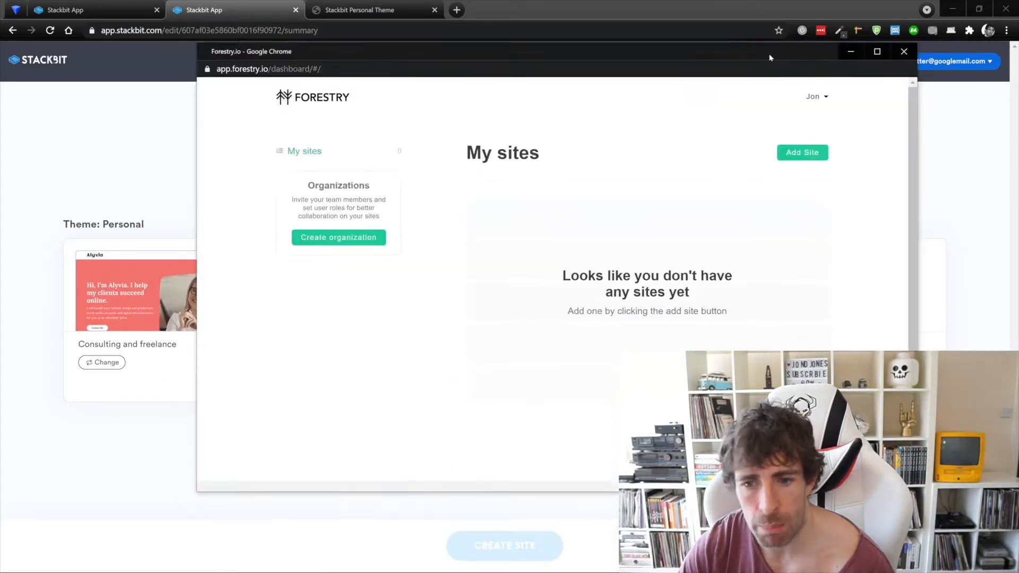
click(903, 51)
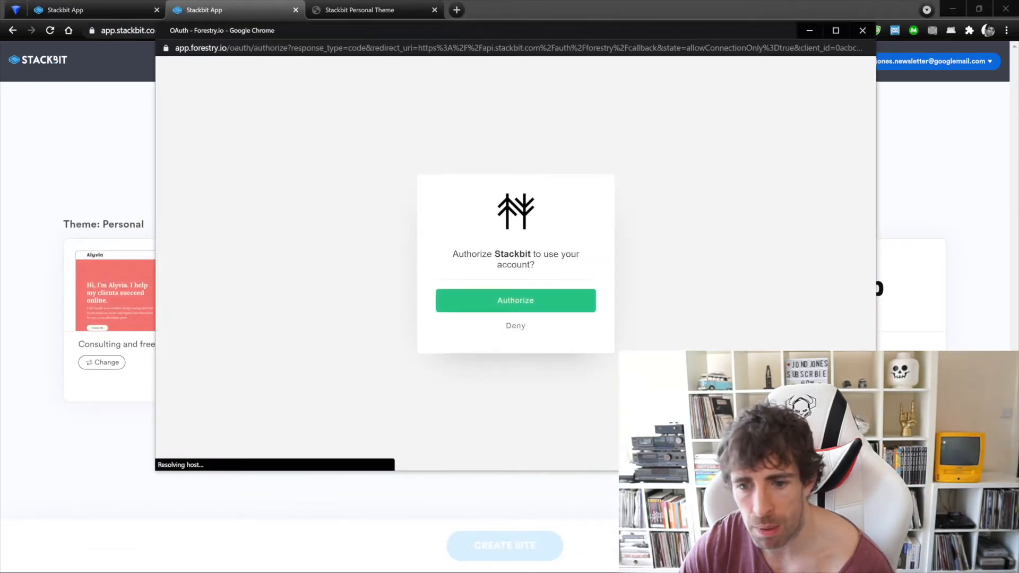
click(515, 301)
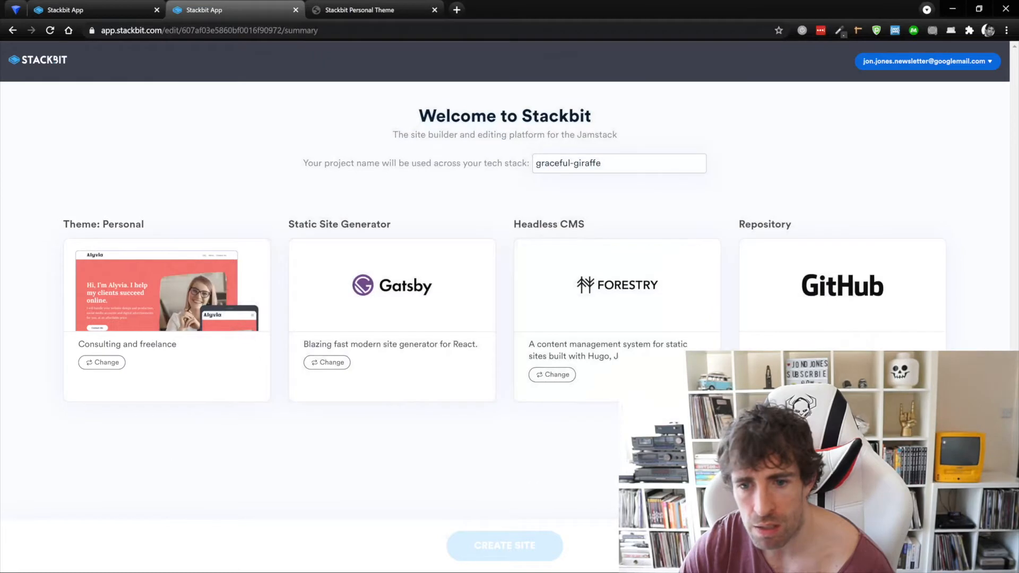
Step: Return to the finished kind-wallaby build and launch its Stackbit editing studio
click(504, 546)
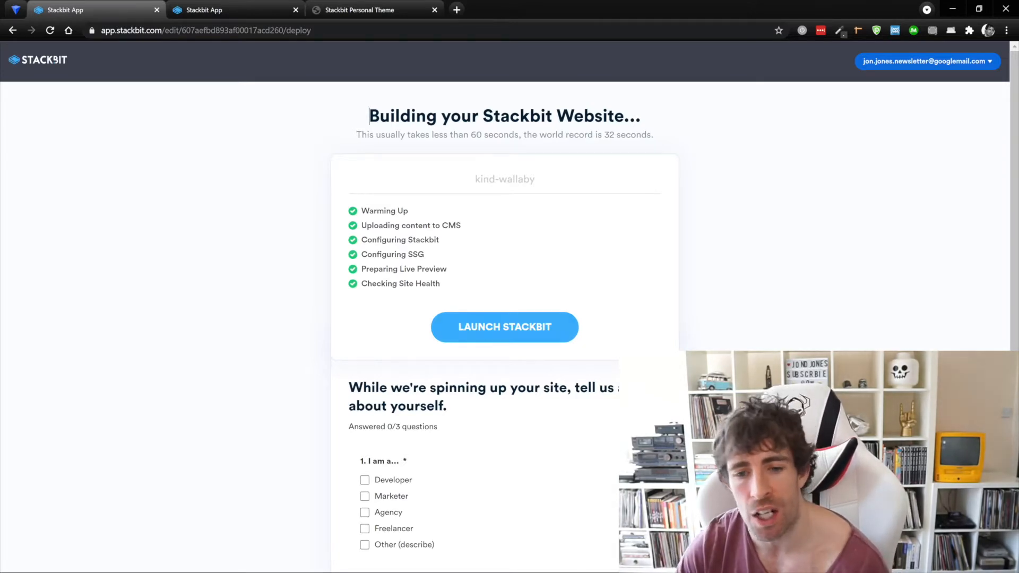
click(504, 327)
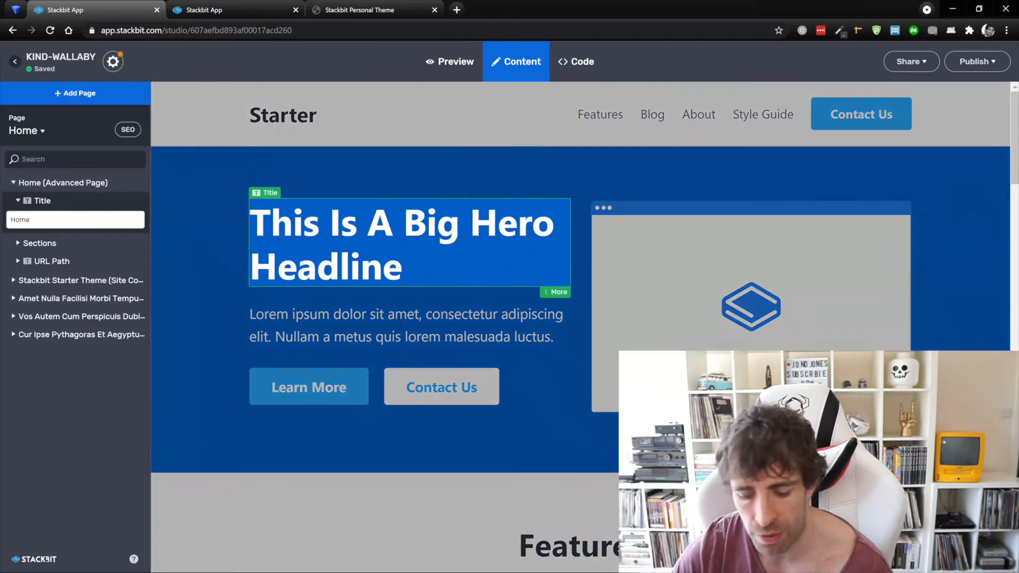
Step: Append 'fdshjfhdjsk' to the hero headline and replace the subtitle with 'fdh' / 'jmfdhsjkfds' placeholder text
text(fdshjfhdjsk)
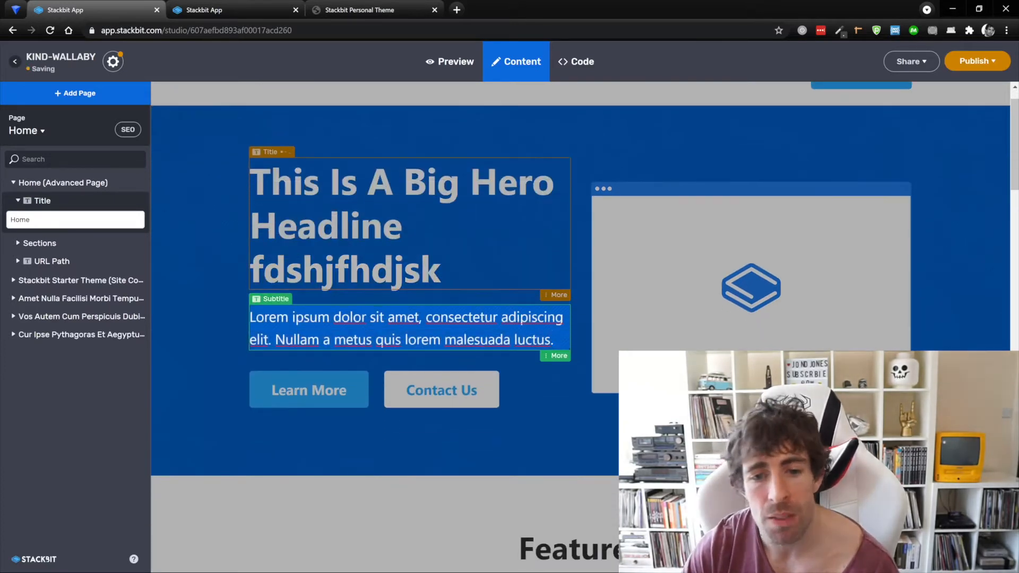
text(fdh)
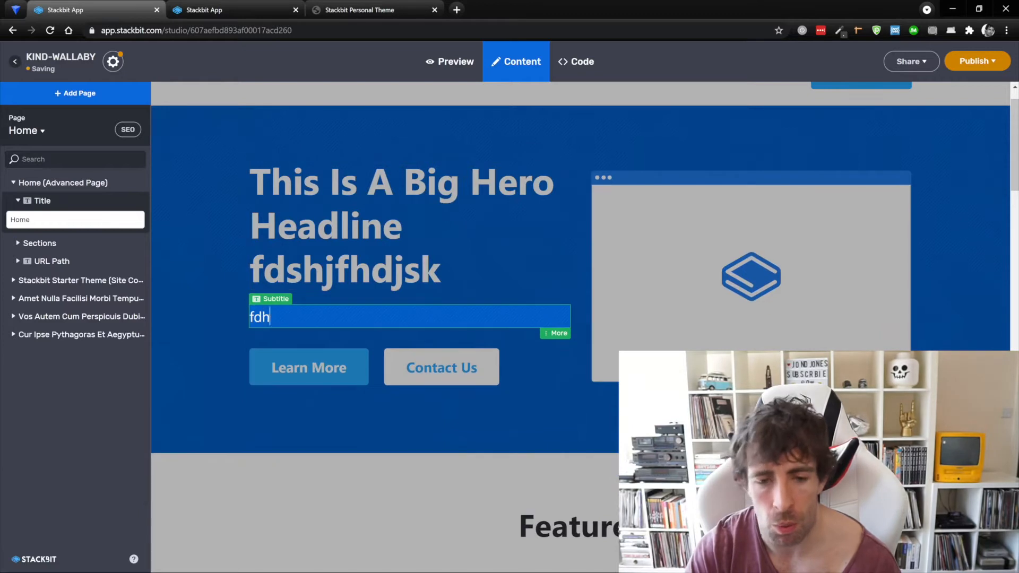
text(jmfdhsjkfds)
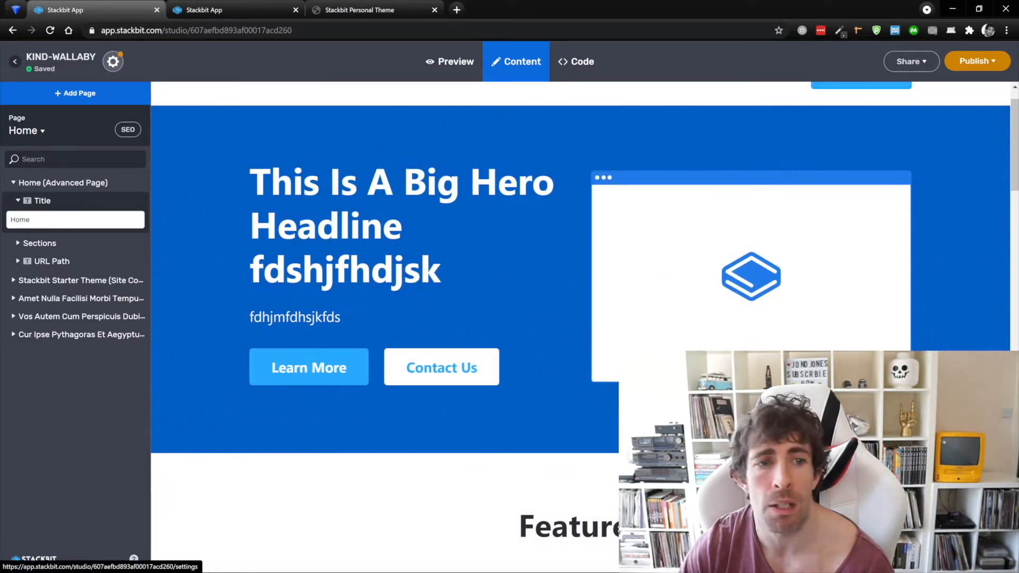
click(112, 61)
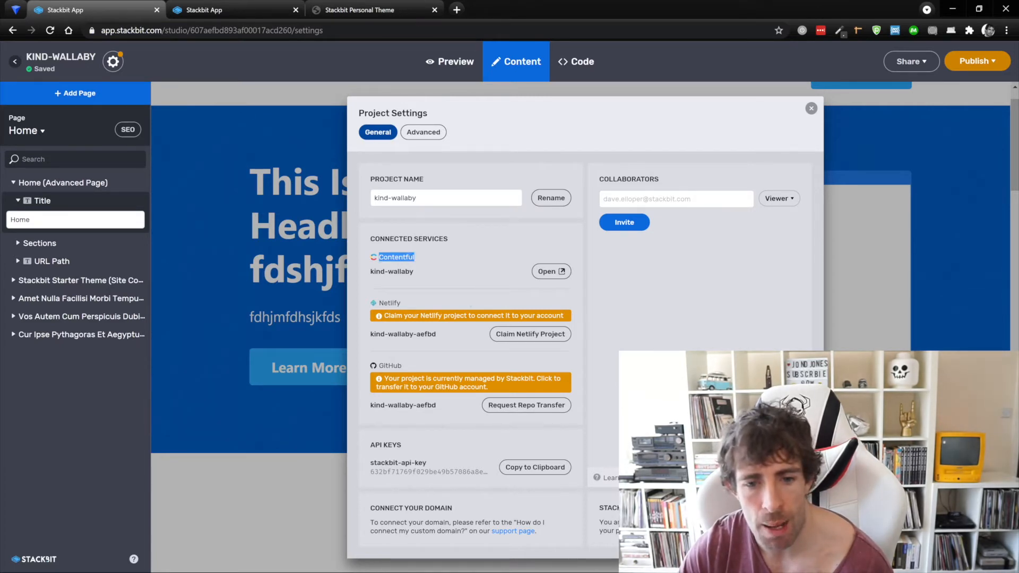
mouse_move(551, 271)
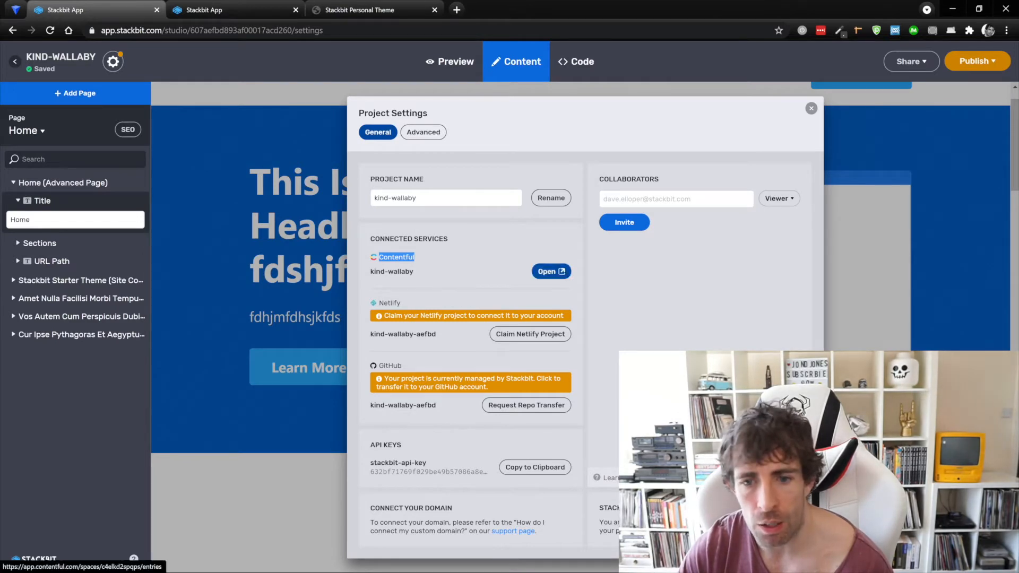
Step: Open the connected Contentful space from the kind-wallaby project settings
click(550, 271)
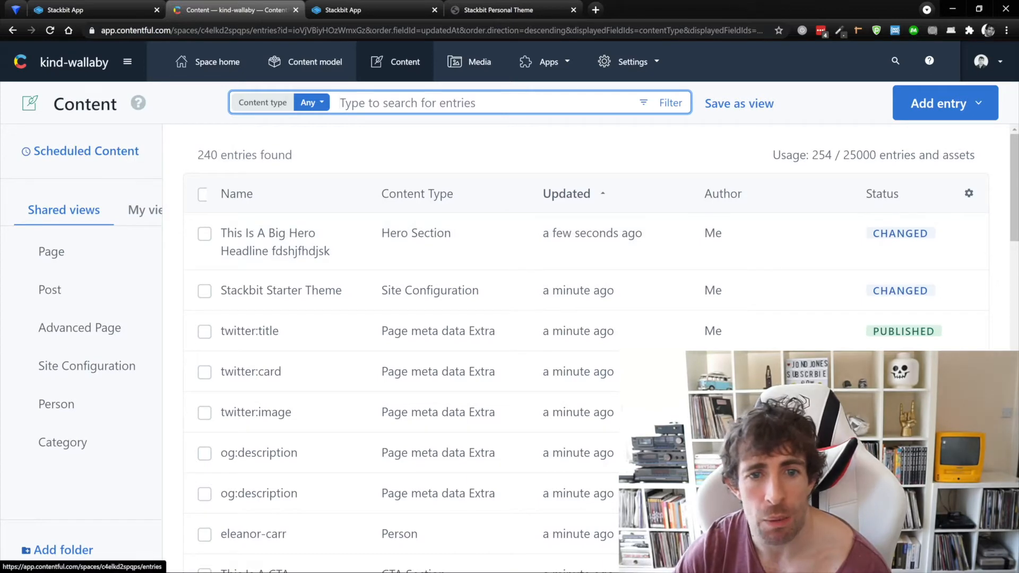
Step: Filter Contentful content to Advanced Page entries and browse down to the Home entry
click(311, 102)
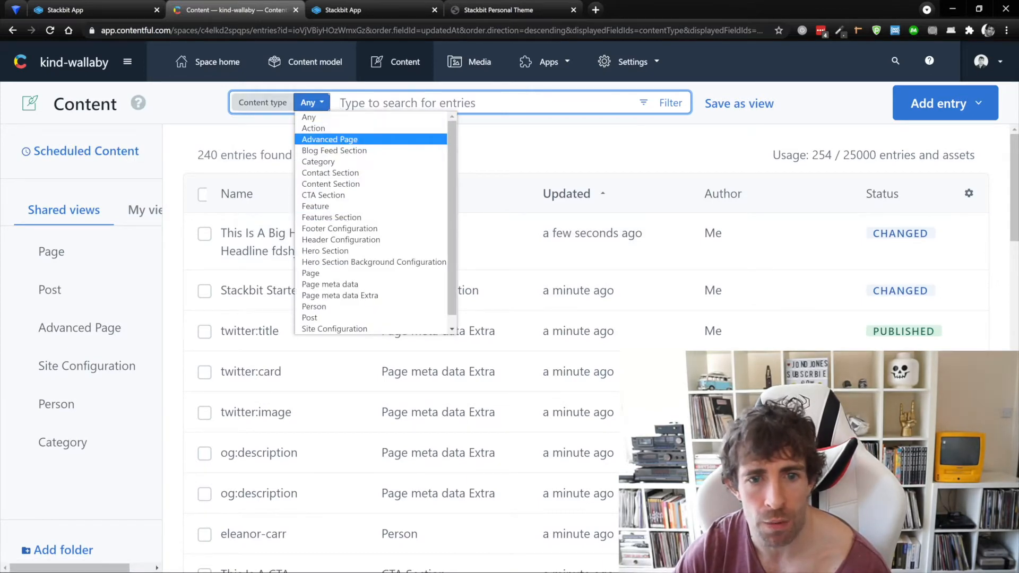
click(329, 139)
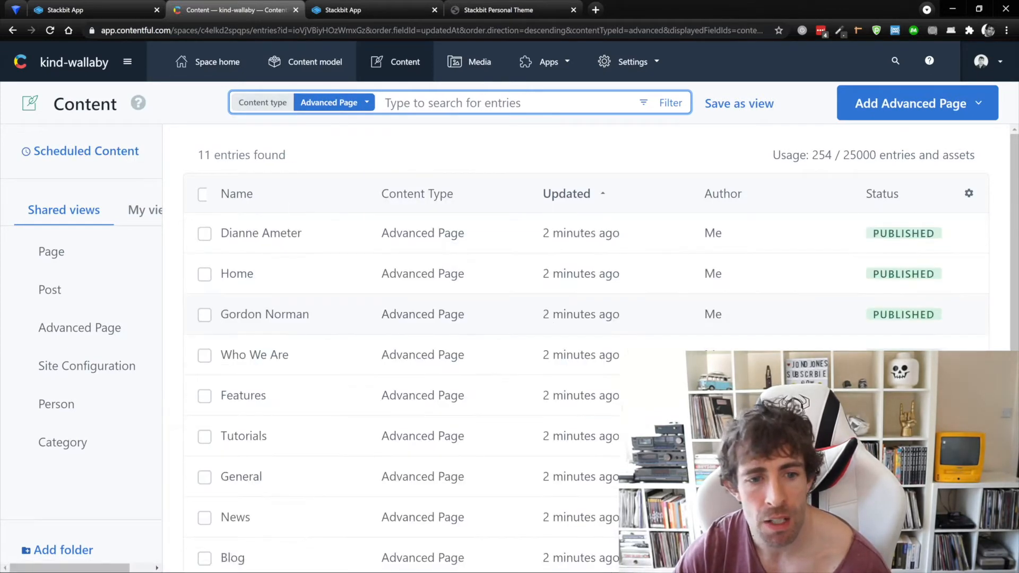
scroll(down, 3)
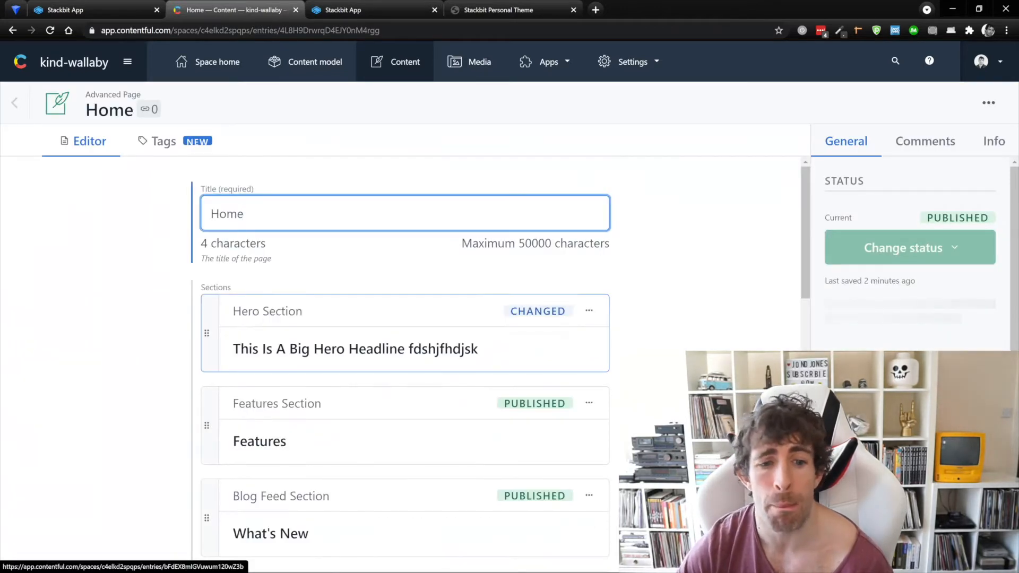
scroll(down, 3)
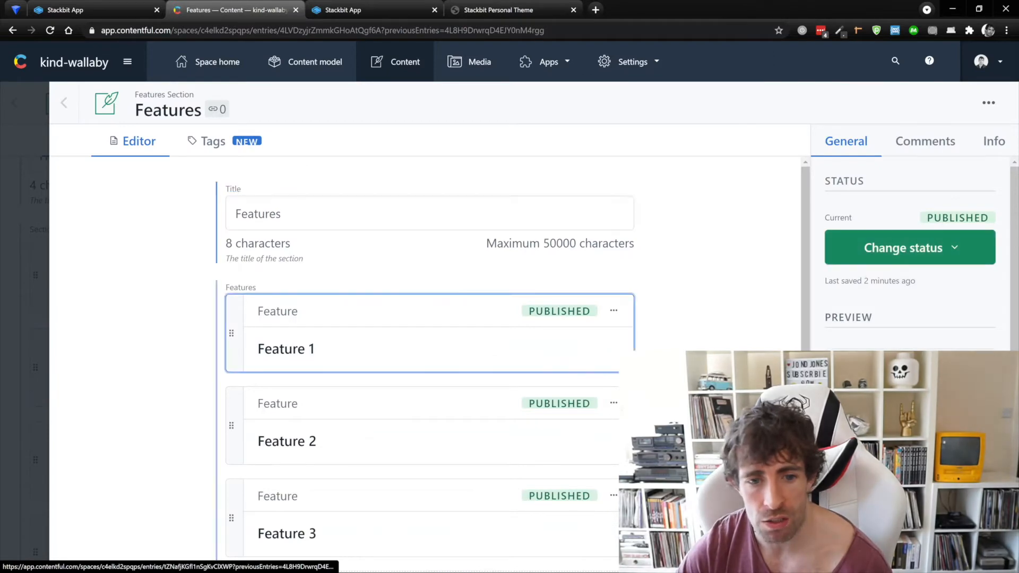
click(285, 350)
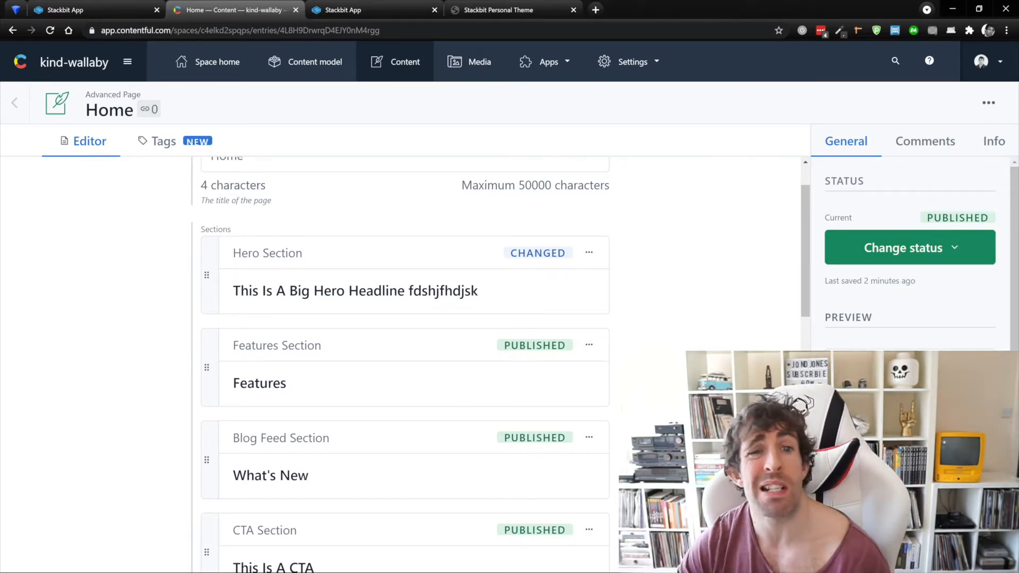
Step: Review the dashboard with kind-wallaby live and graceful-giraffe failed, then view the Personal theme demo
click(371, 9)
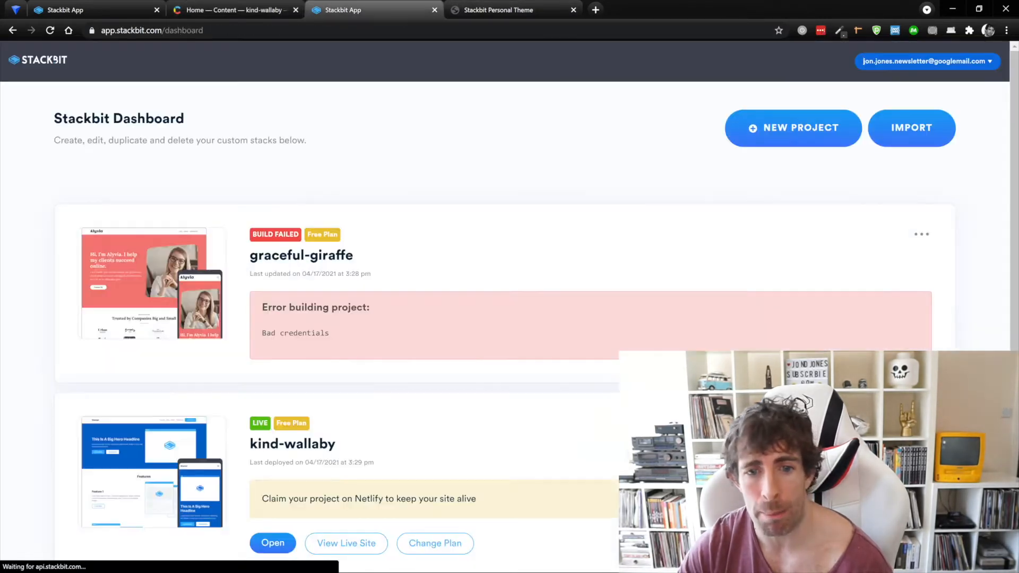
scroll(down, 3)
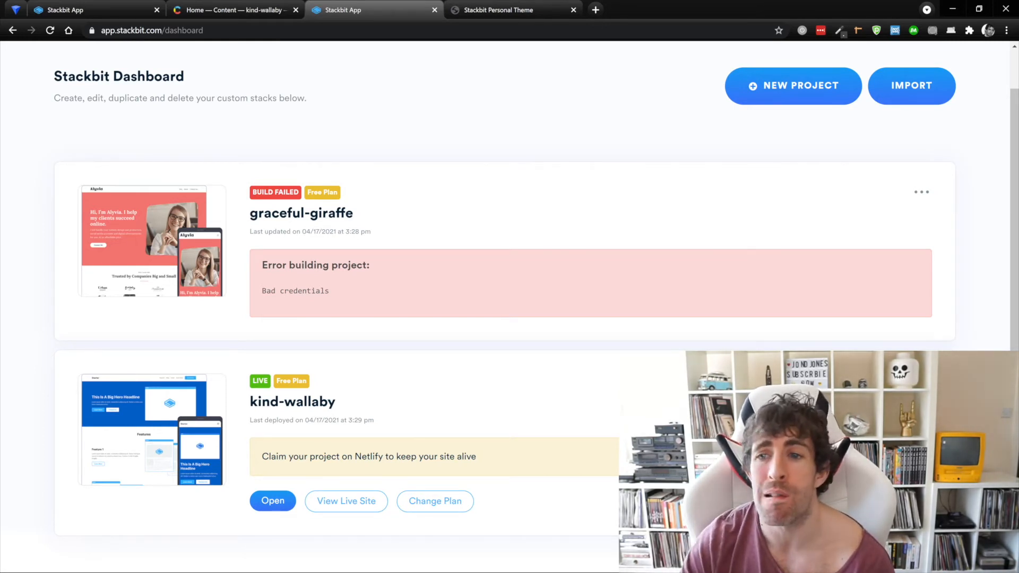
click(792, 85)
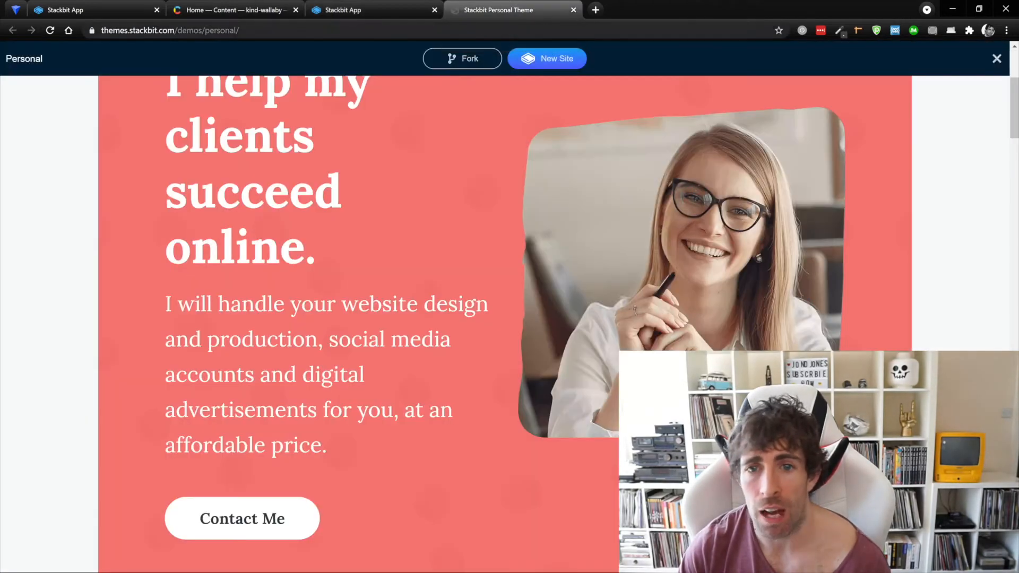
Step: Search 'diy them' and open the stackbit-theme-diy GitHub repository result
click(169, 30)
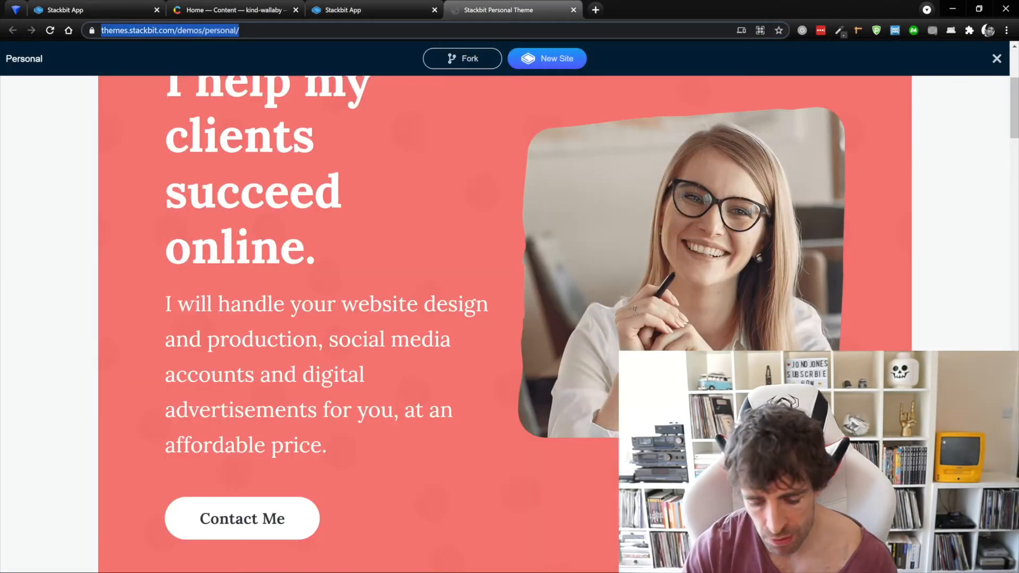
text(diy them)
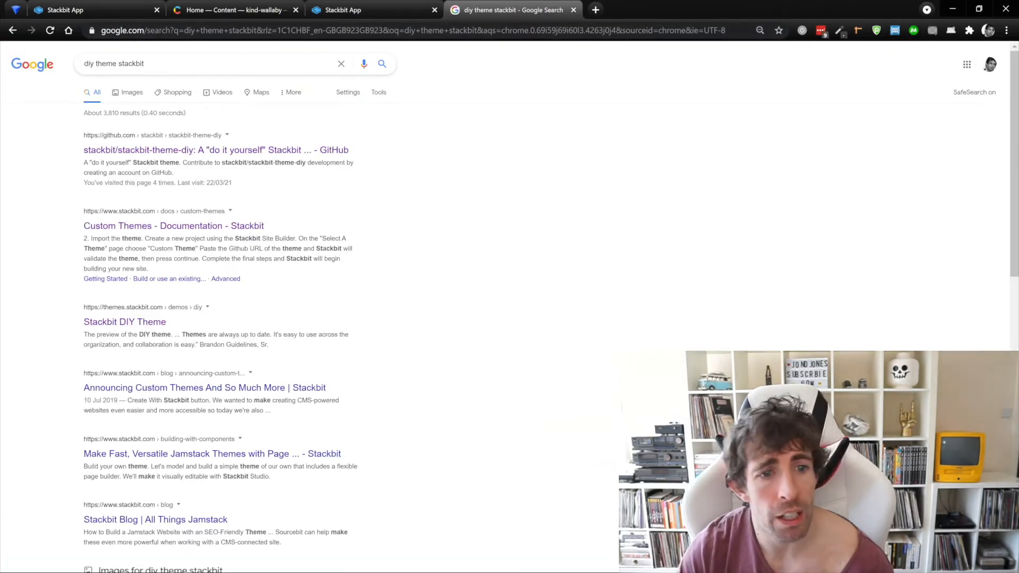
click(216, 149)
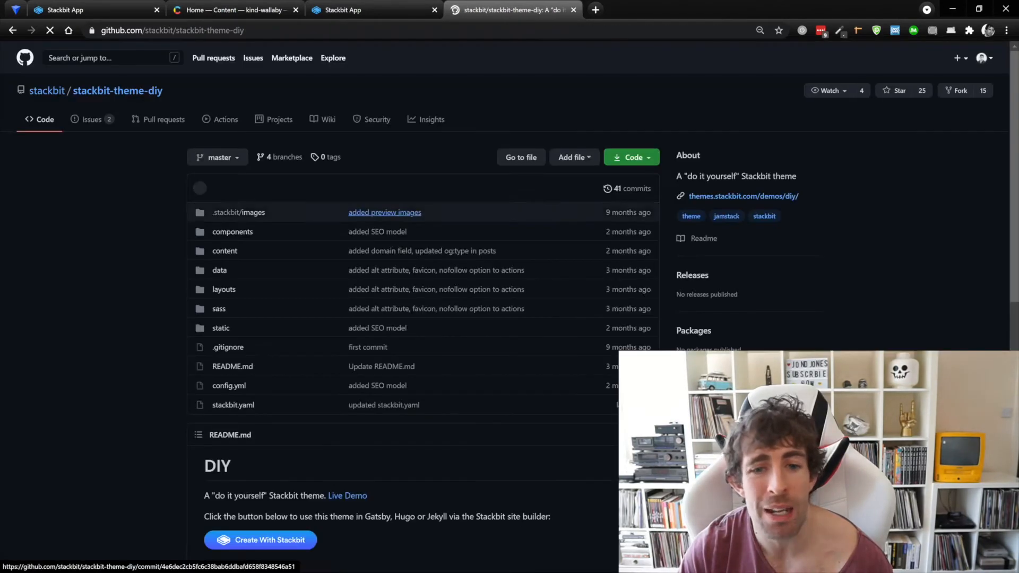
scroll(down, 3)
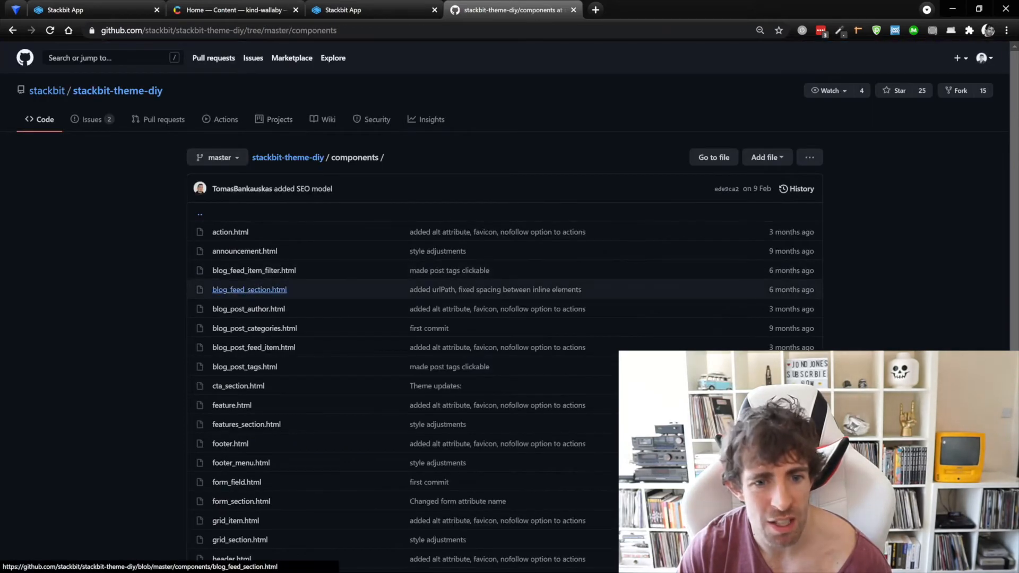
click(248, 289)
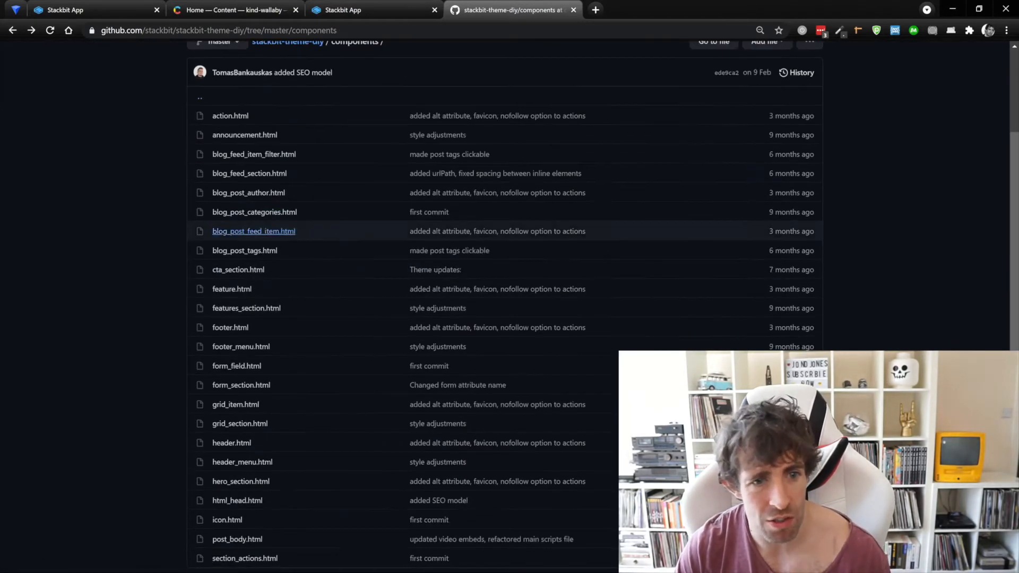
click(287, 41)
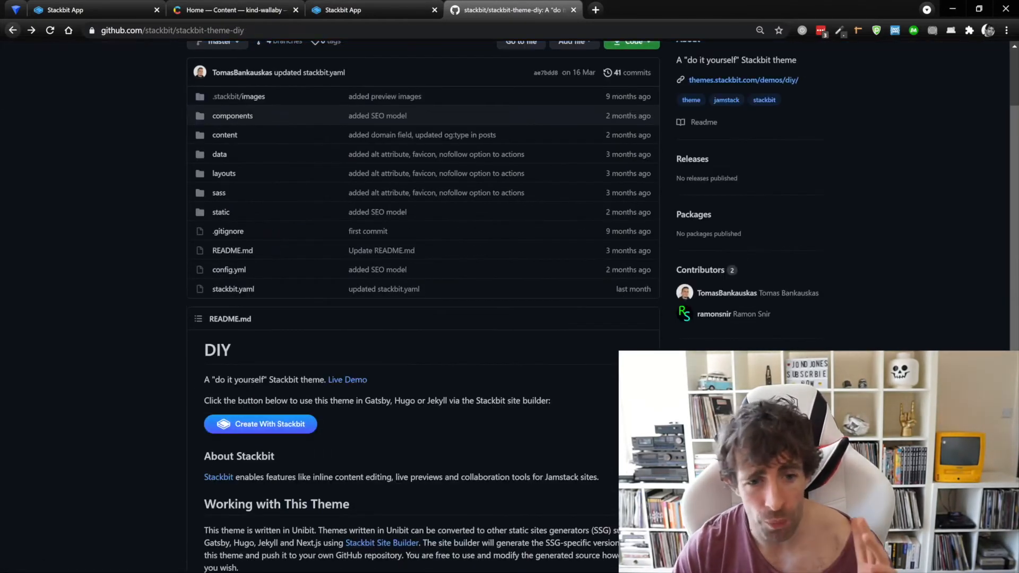